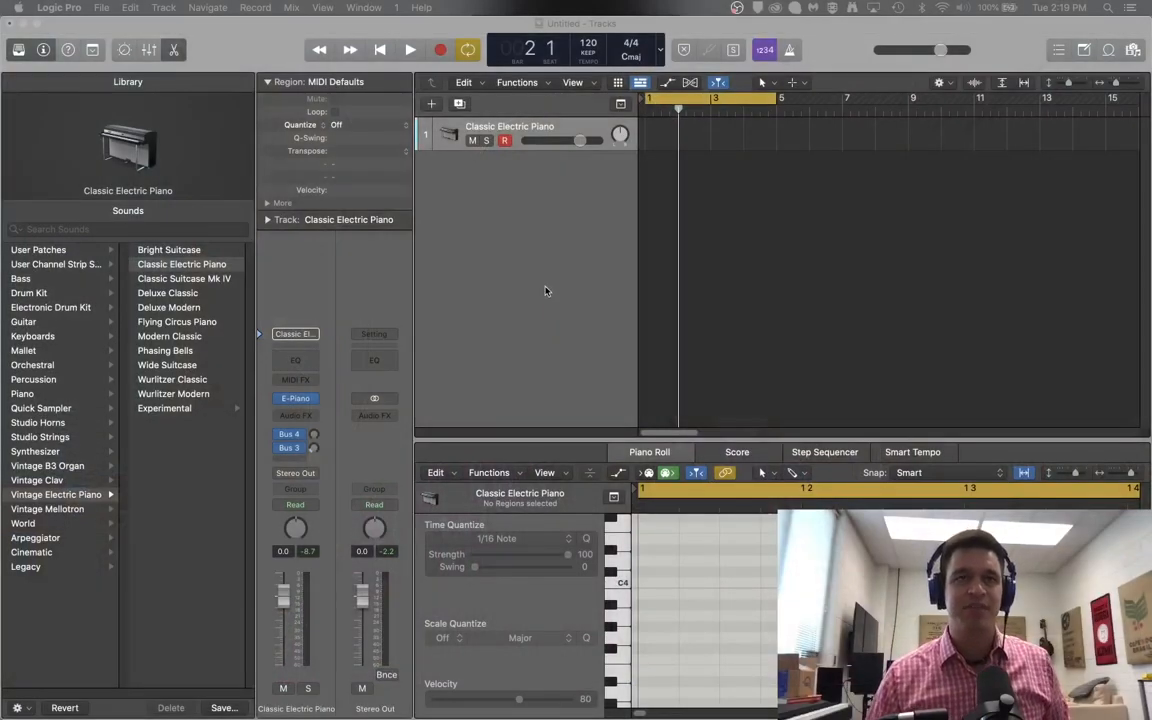
mouse_move(621, 322)
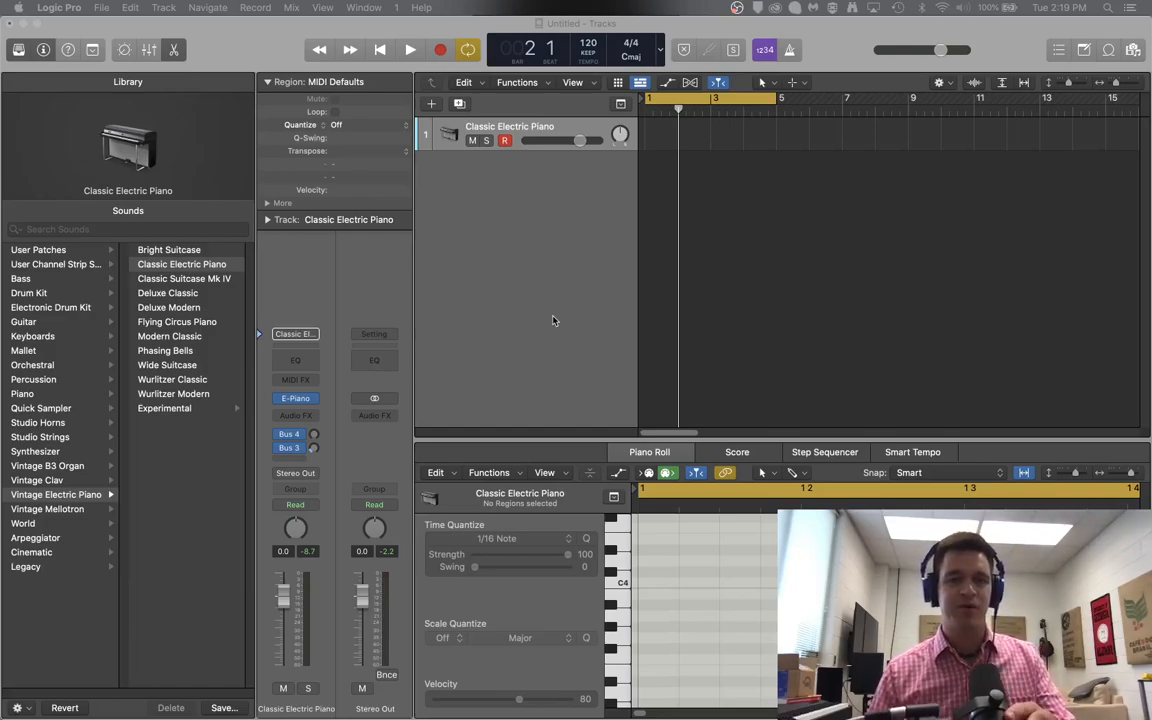
mouse_move(531, 322)
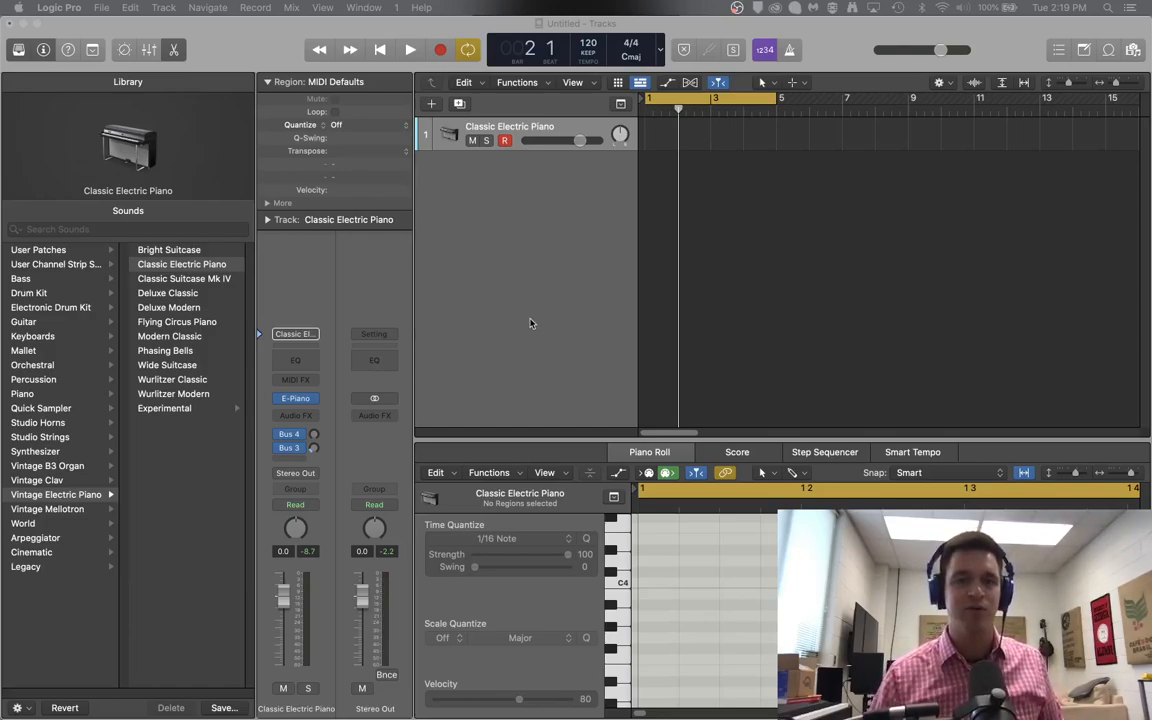
mouse_move(546, 323)
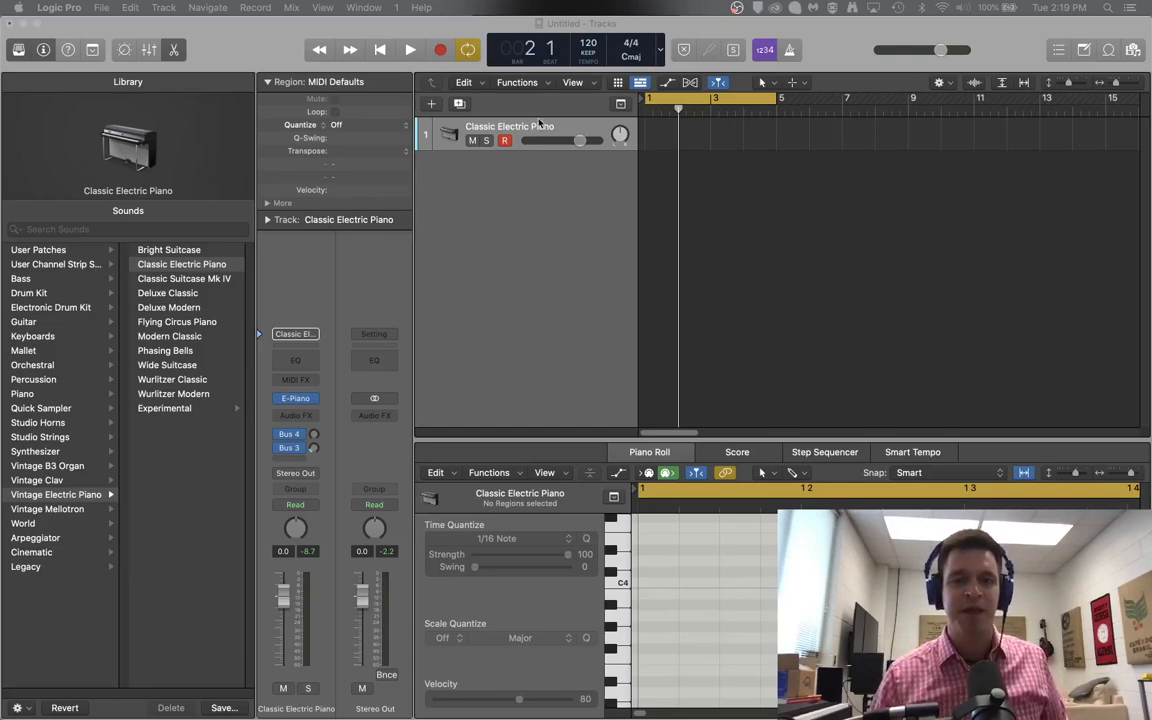
Create a new Software Instrument track as the project's second track
click(431, 104)
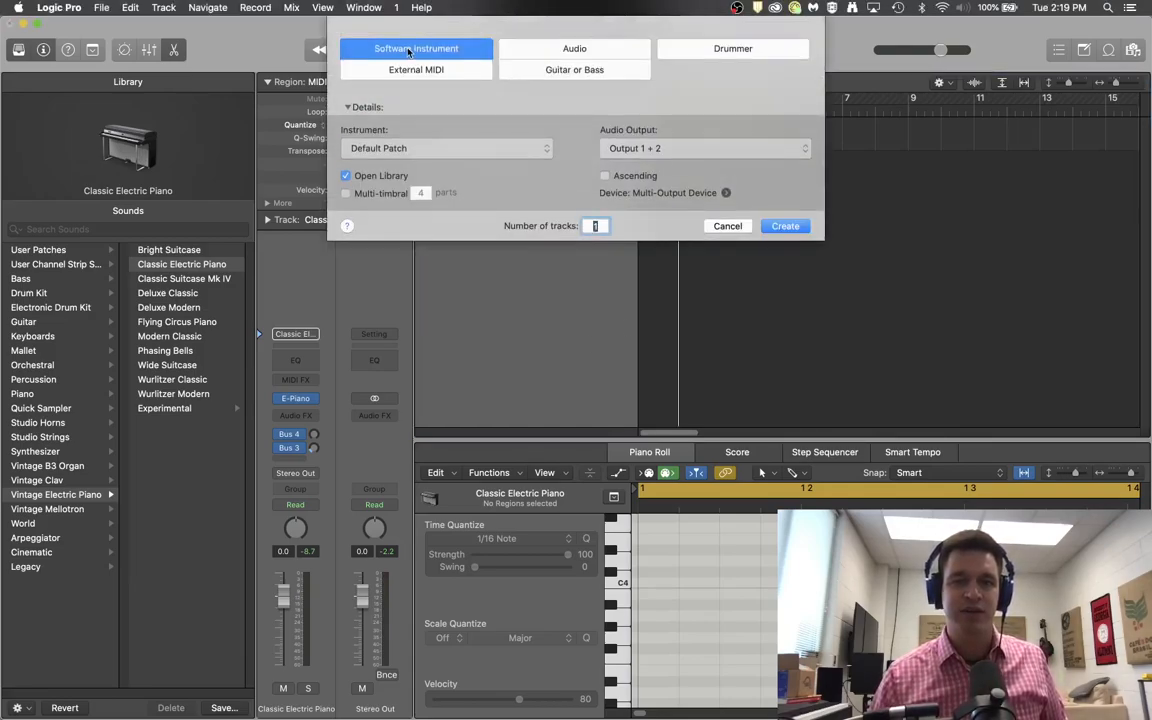
click(785, 225)
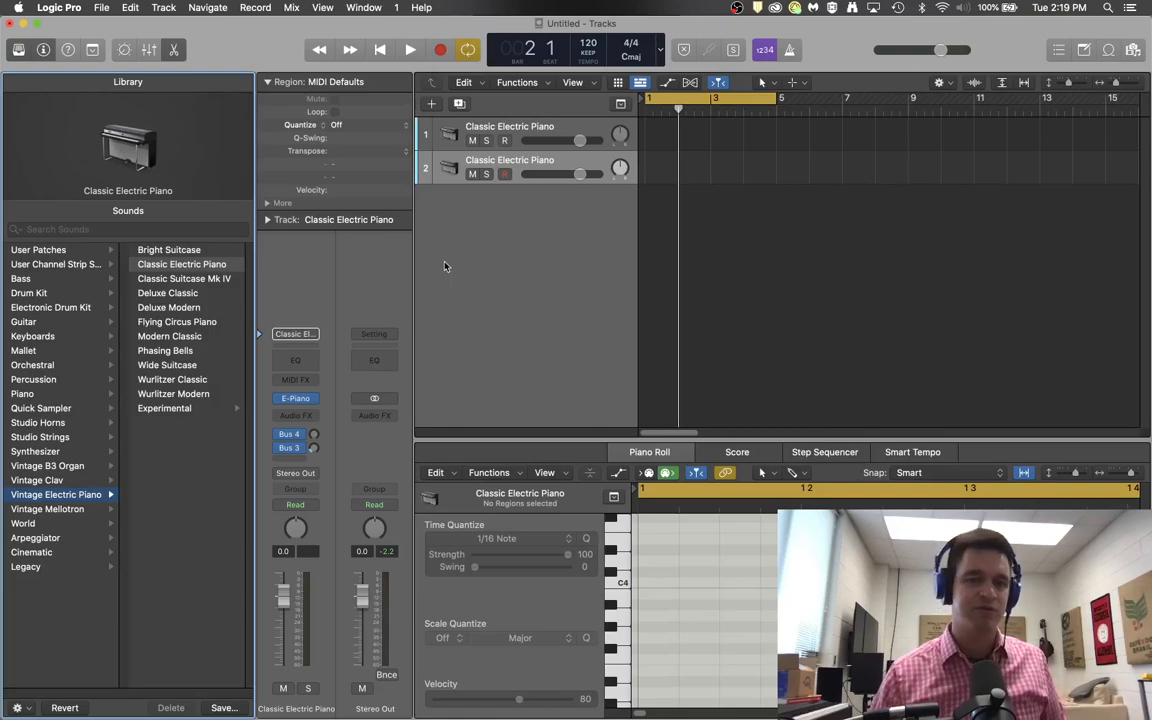
mouse_move(337, 273)
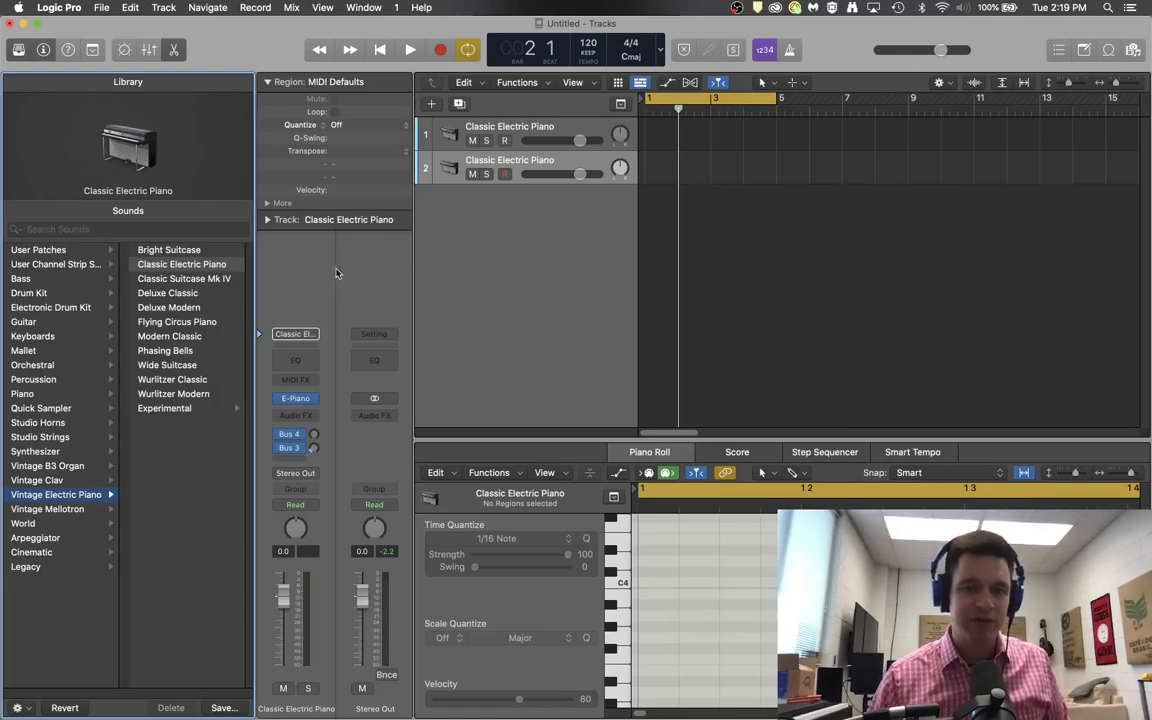
Load ES2 (Synthesizer 2) in stereo into the new track's instrument slot
click(43, 50)
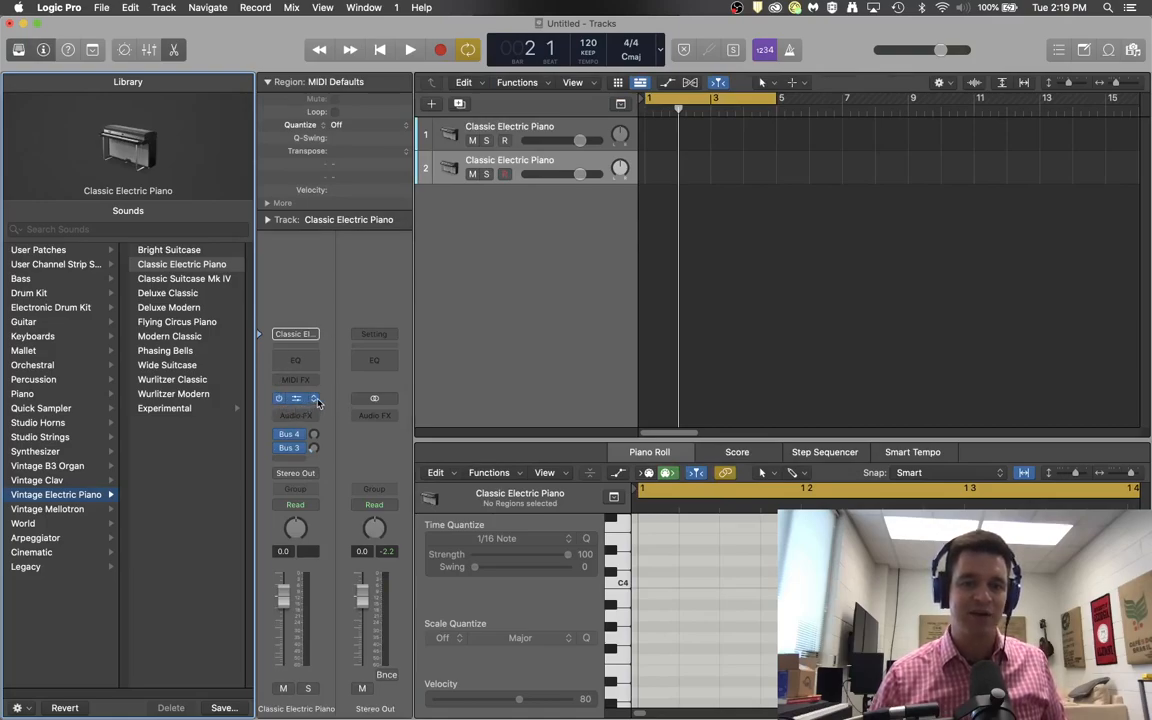
mouse_move(297, 398)
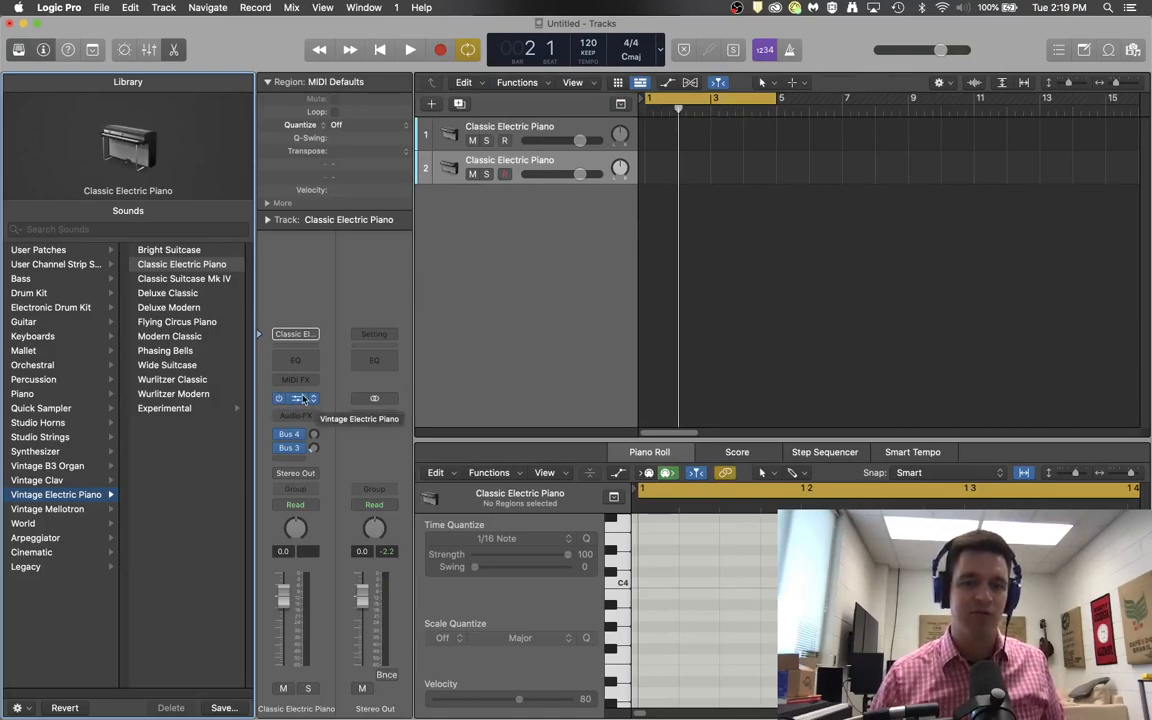
click(295, 398)
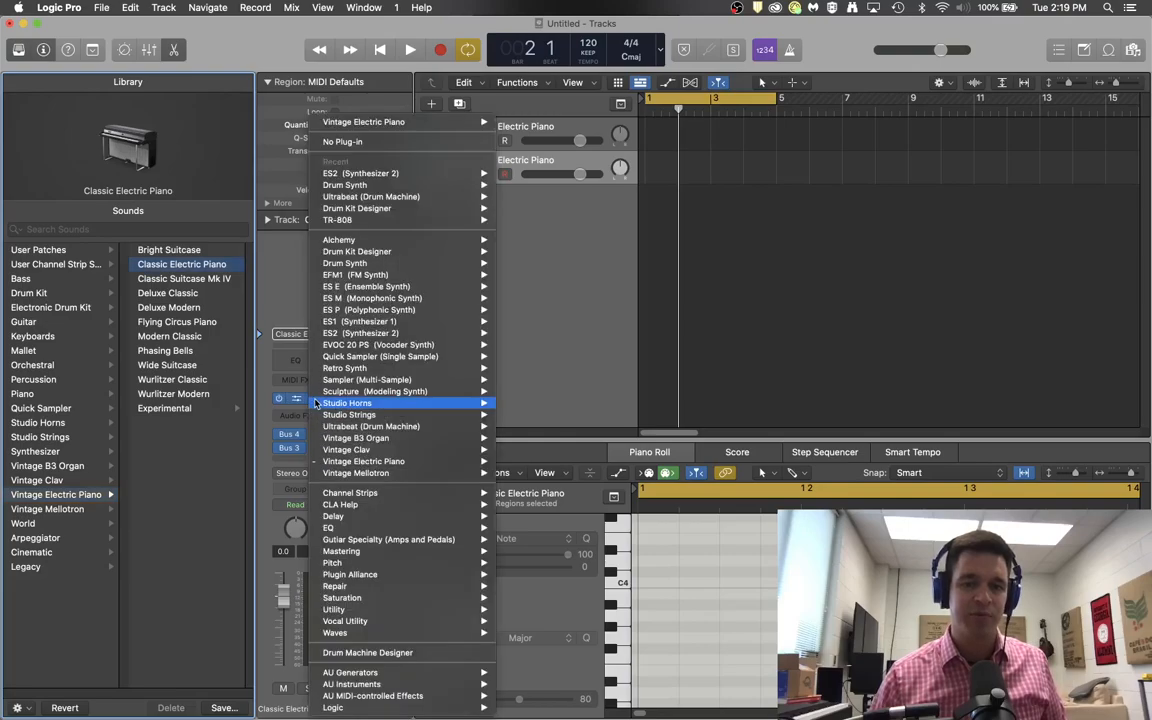
mouse_move(360, 333)
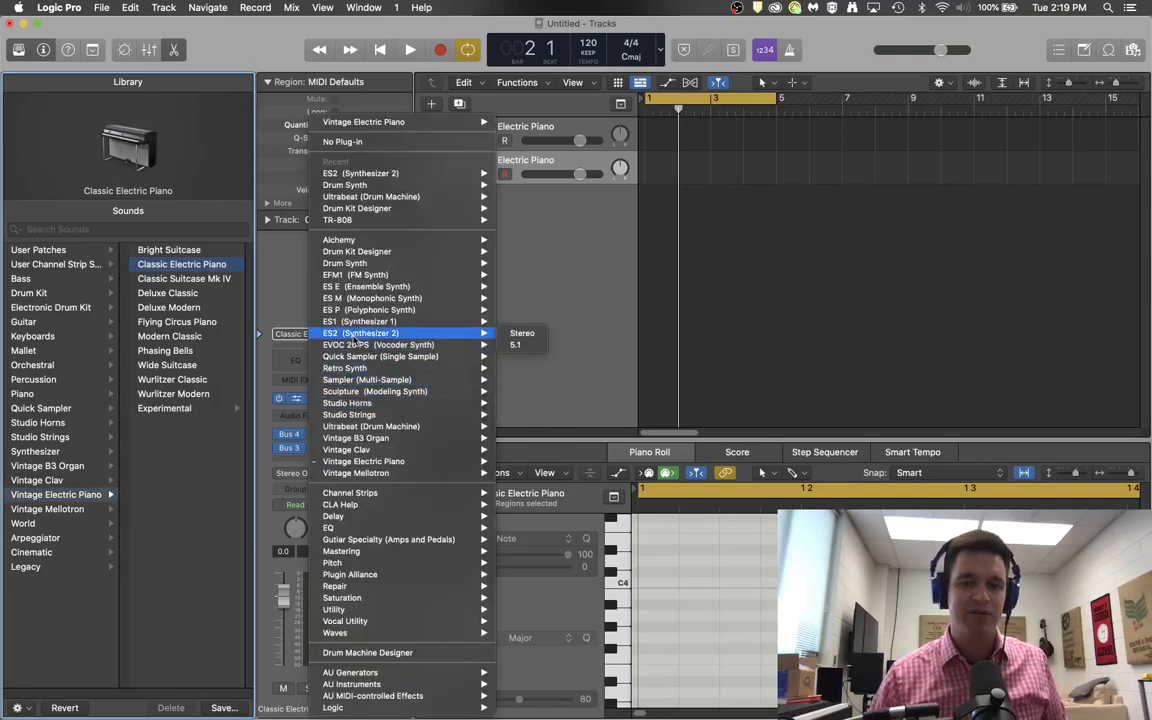
click(352, 332)
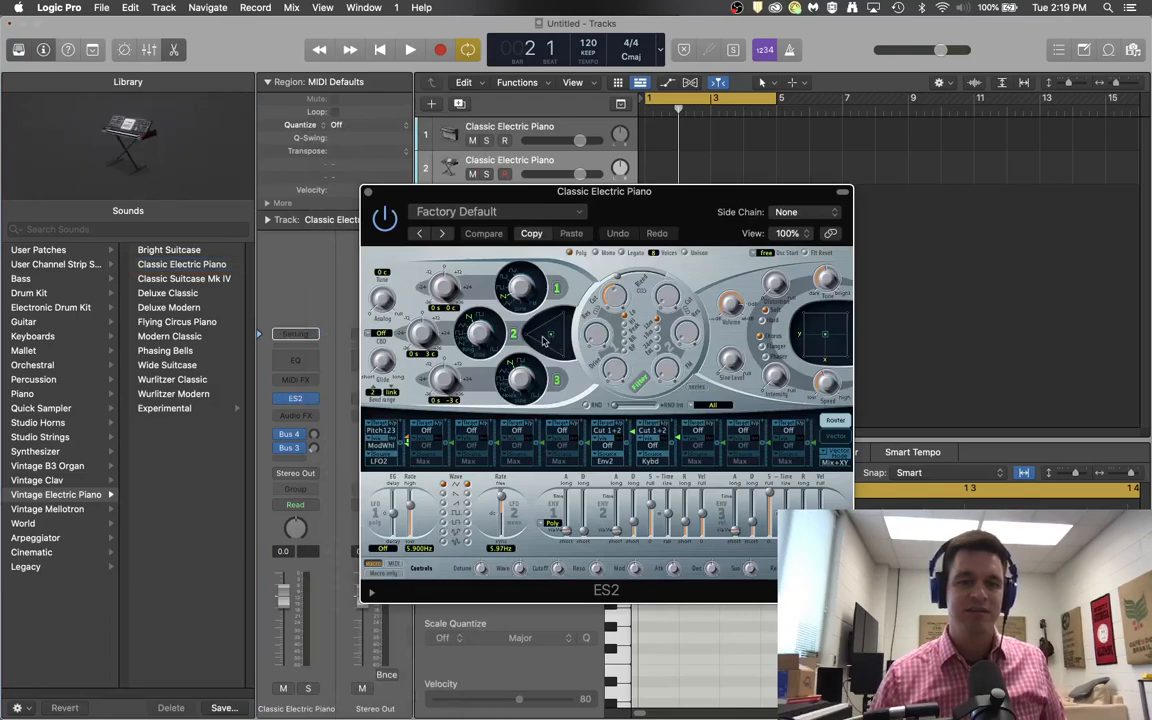
mouse_move(710, 415)
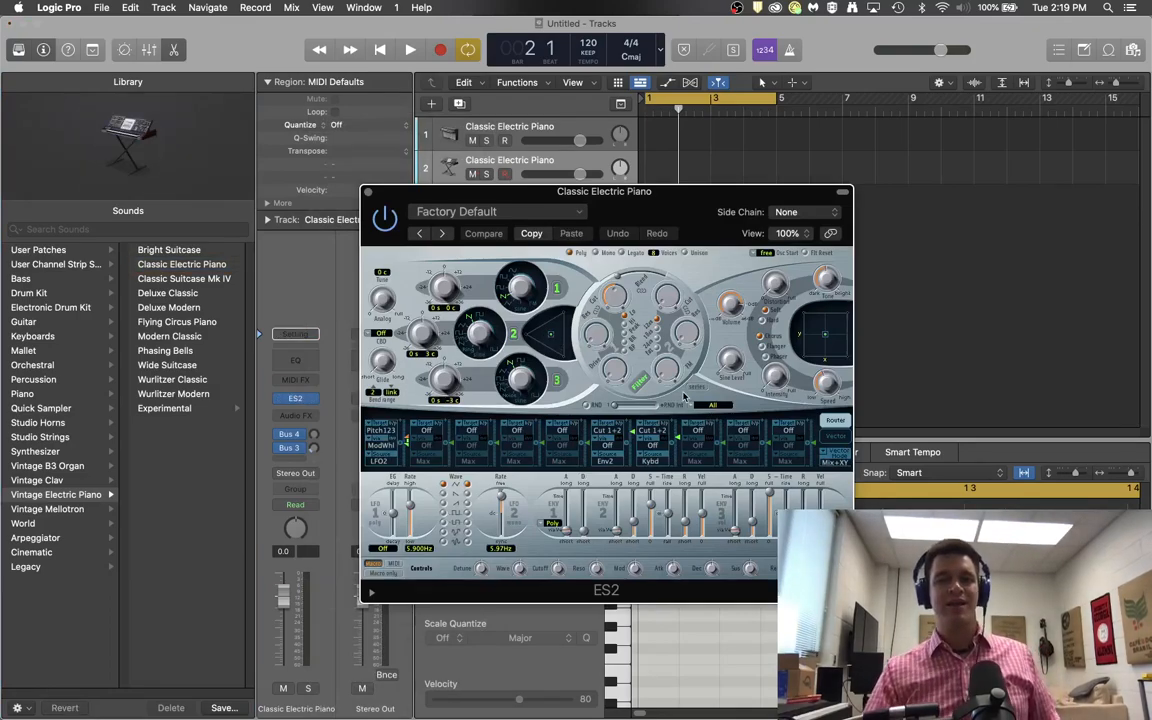
mouse_move(733, 338)
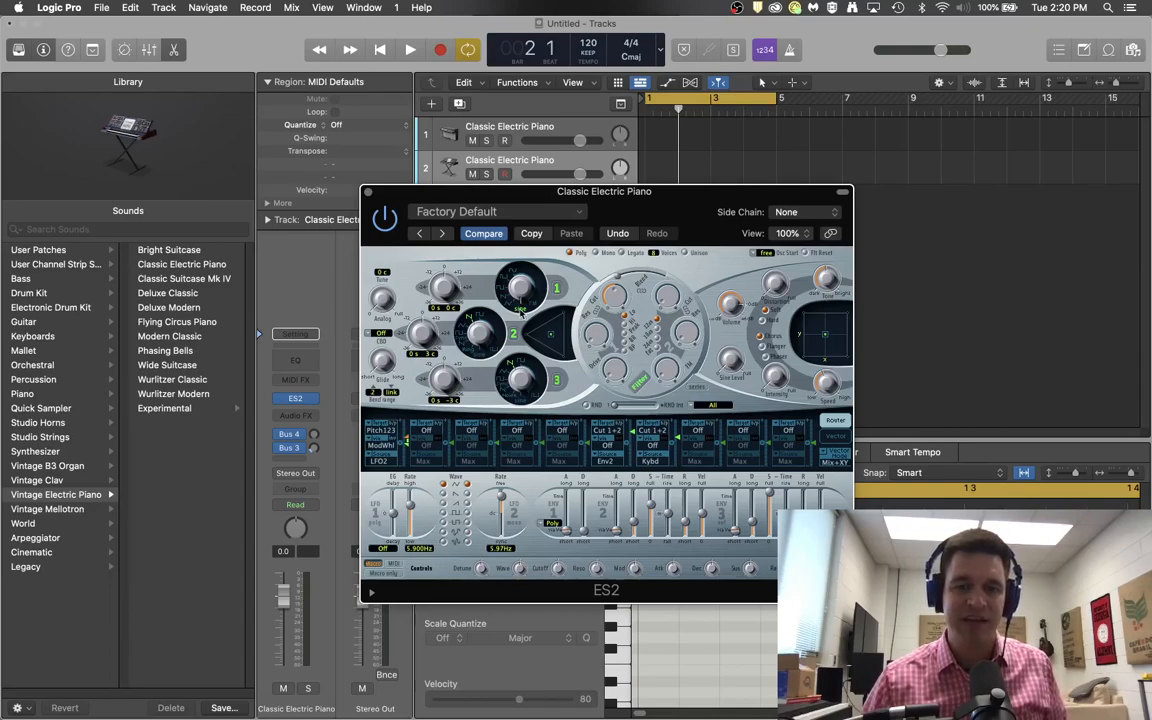
mouse_move(515, 335)
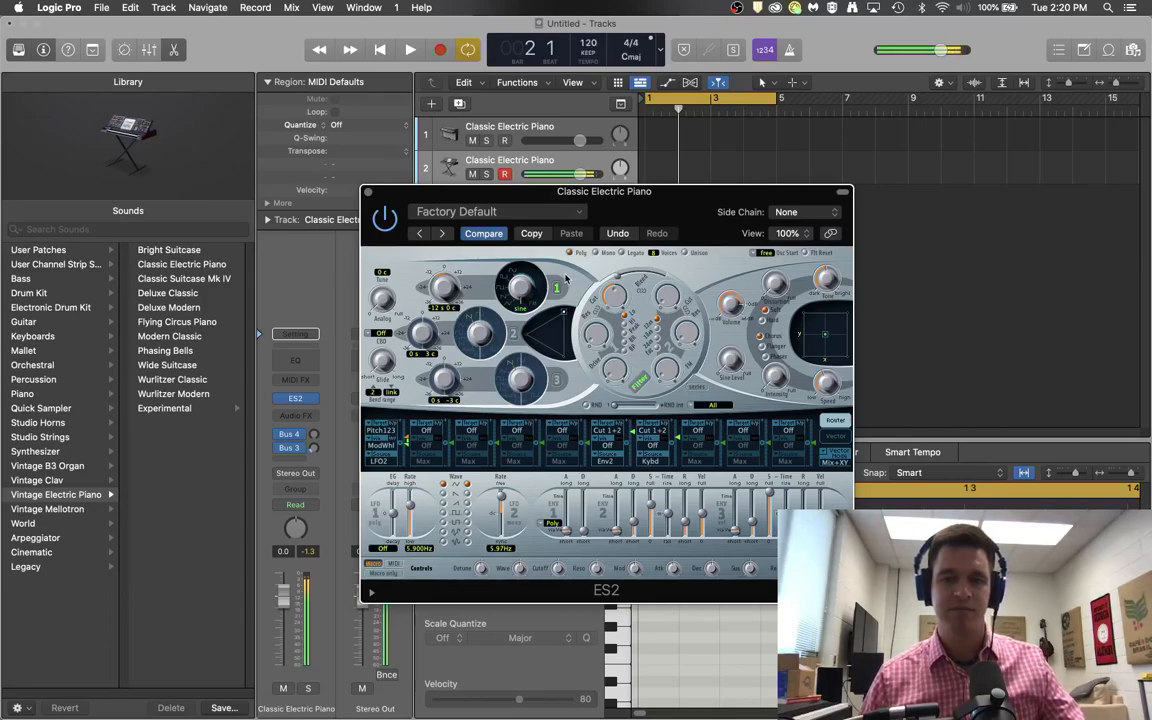
mouse_move(615, 308)
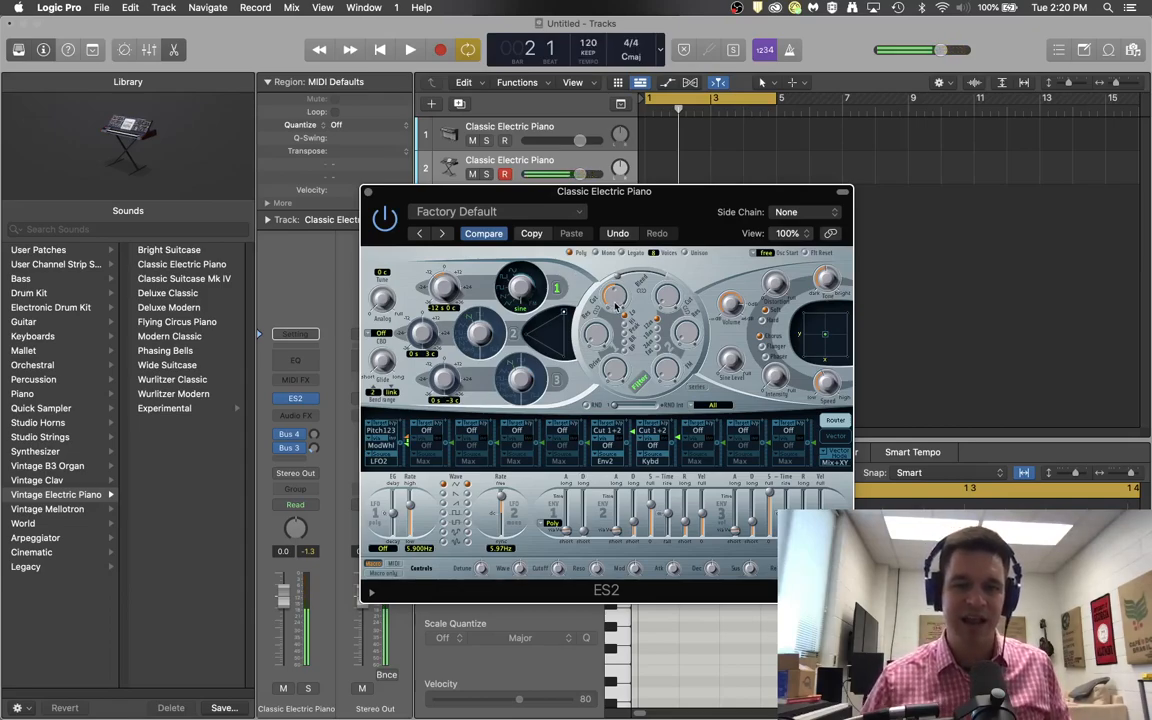
mouse_move(826, 322)
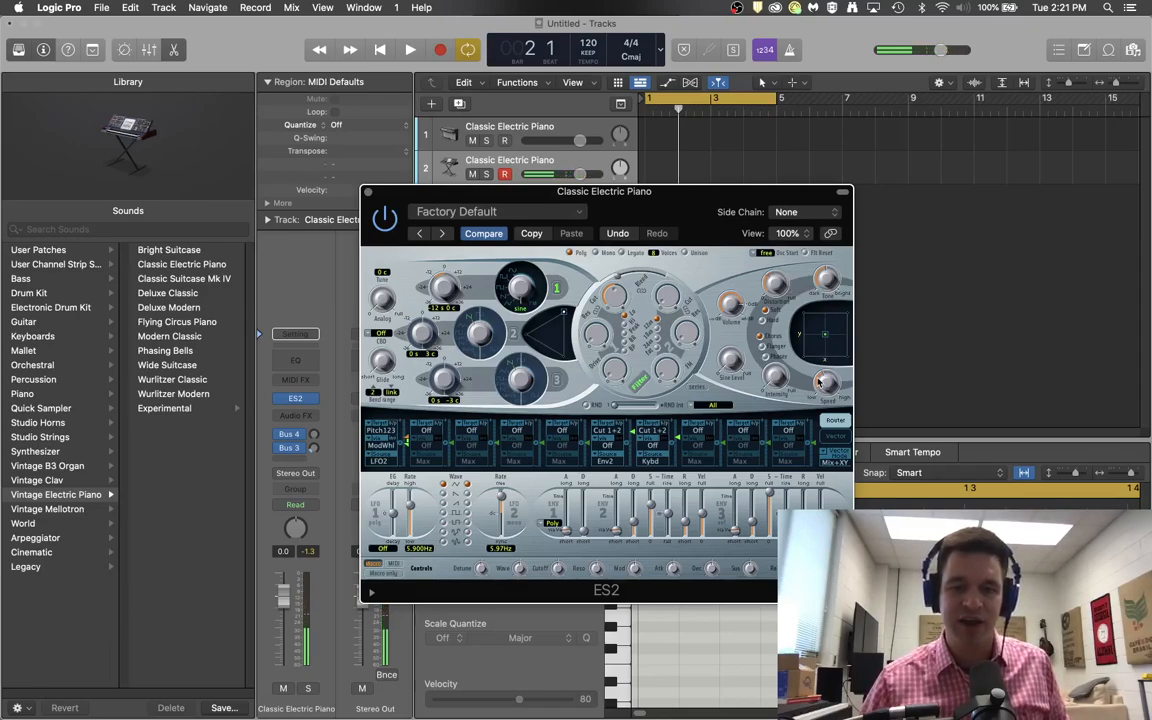
mouse_move(783, 477)
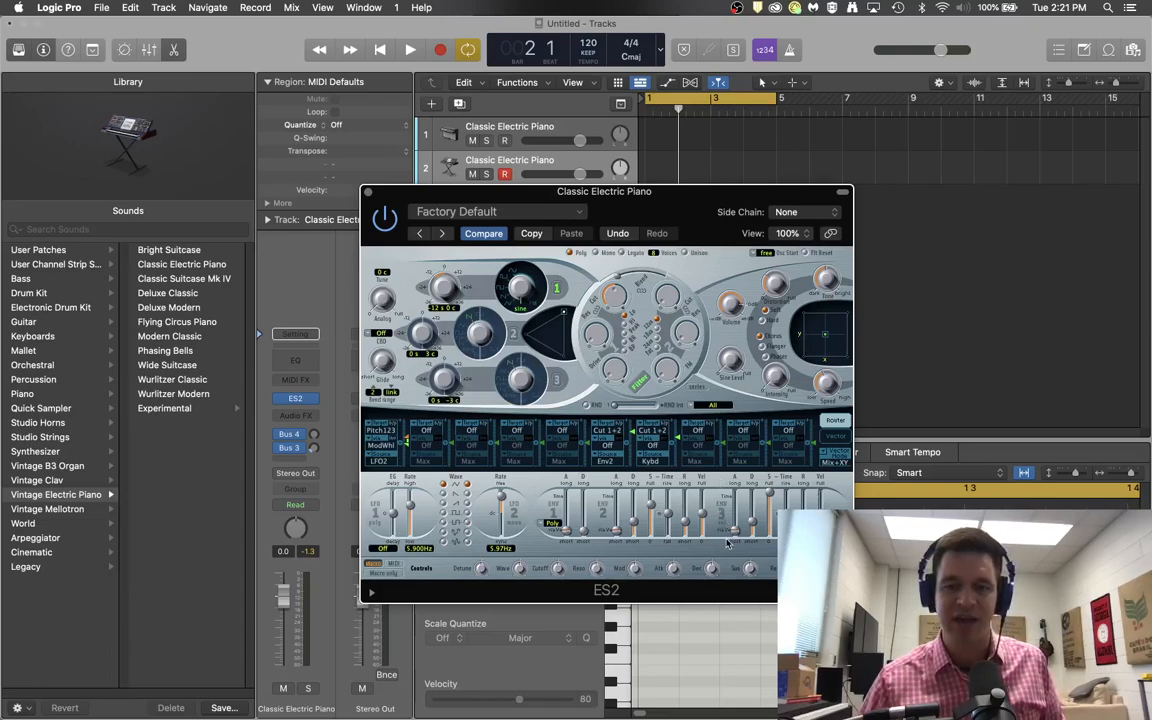
mouse_move(817, 487)
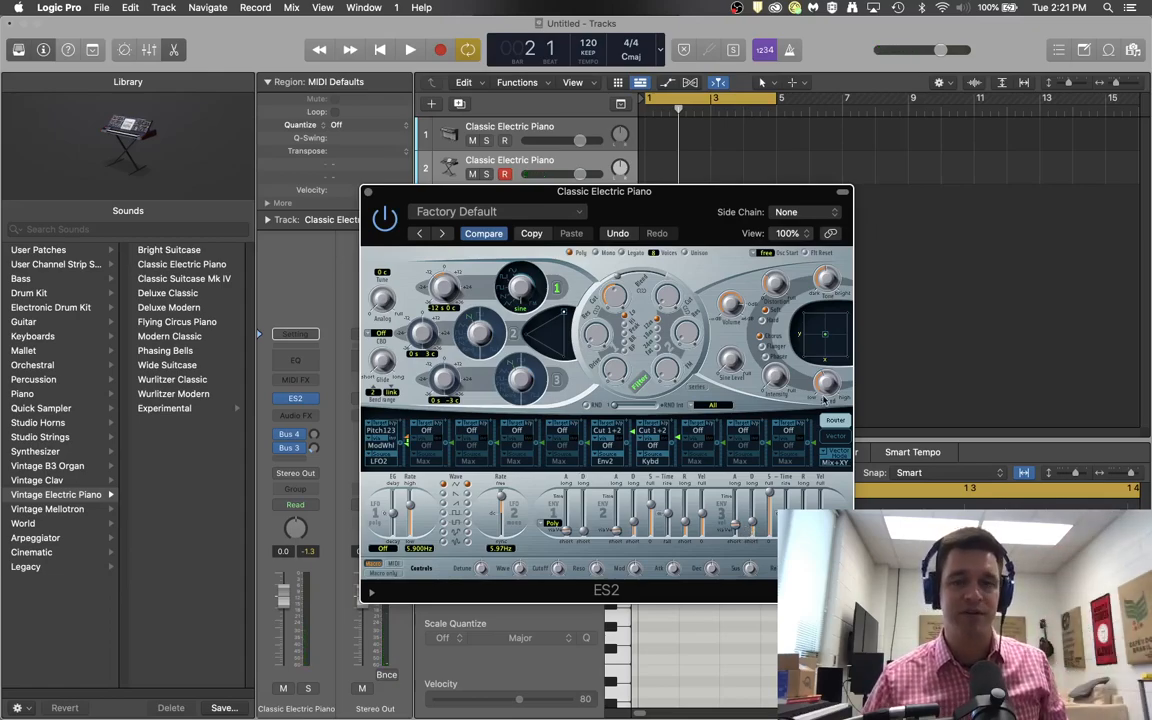
Adjust the ENV 3 amplitude envelope for the sine bass and close the ES2 window
drag(603, 191, 440, 80)
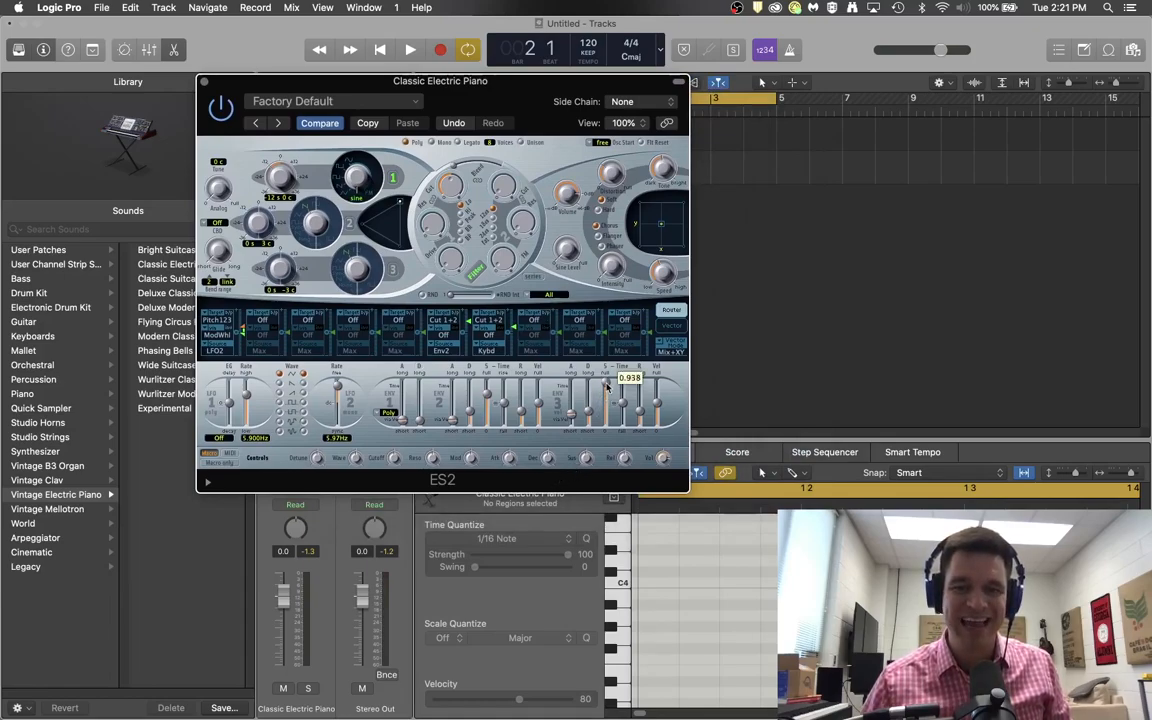
drag(608, 385, 608, 415)
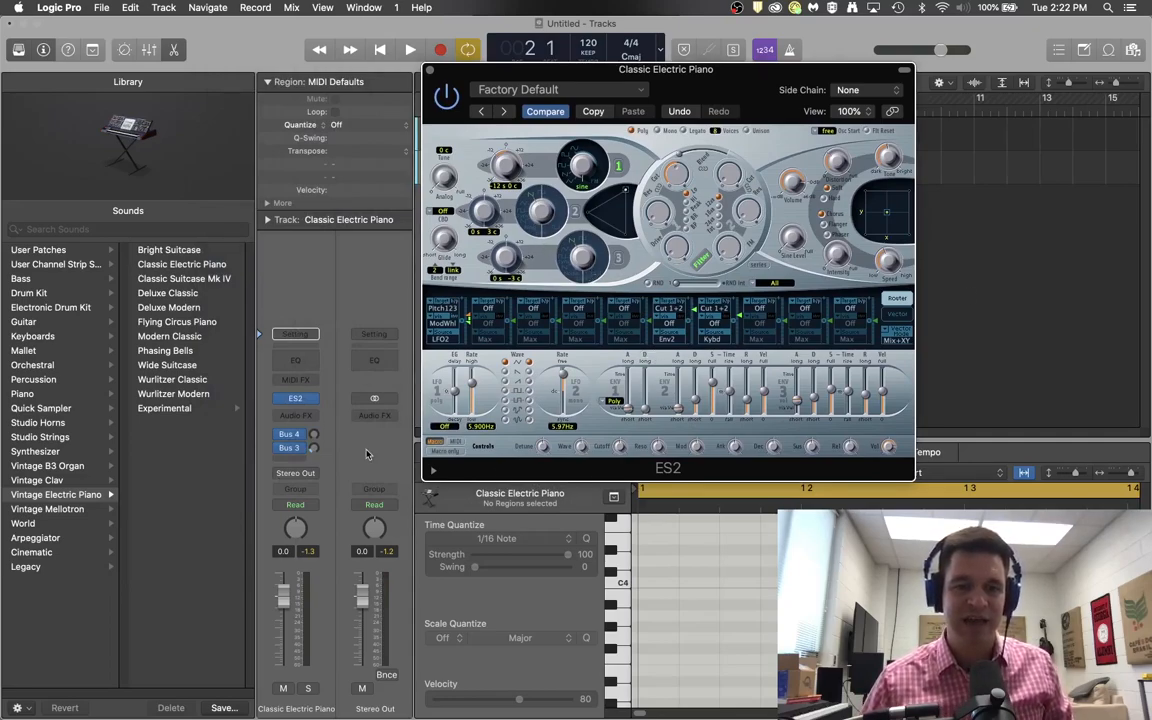
click(429, 69)
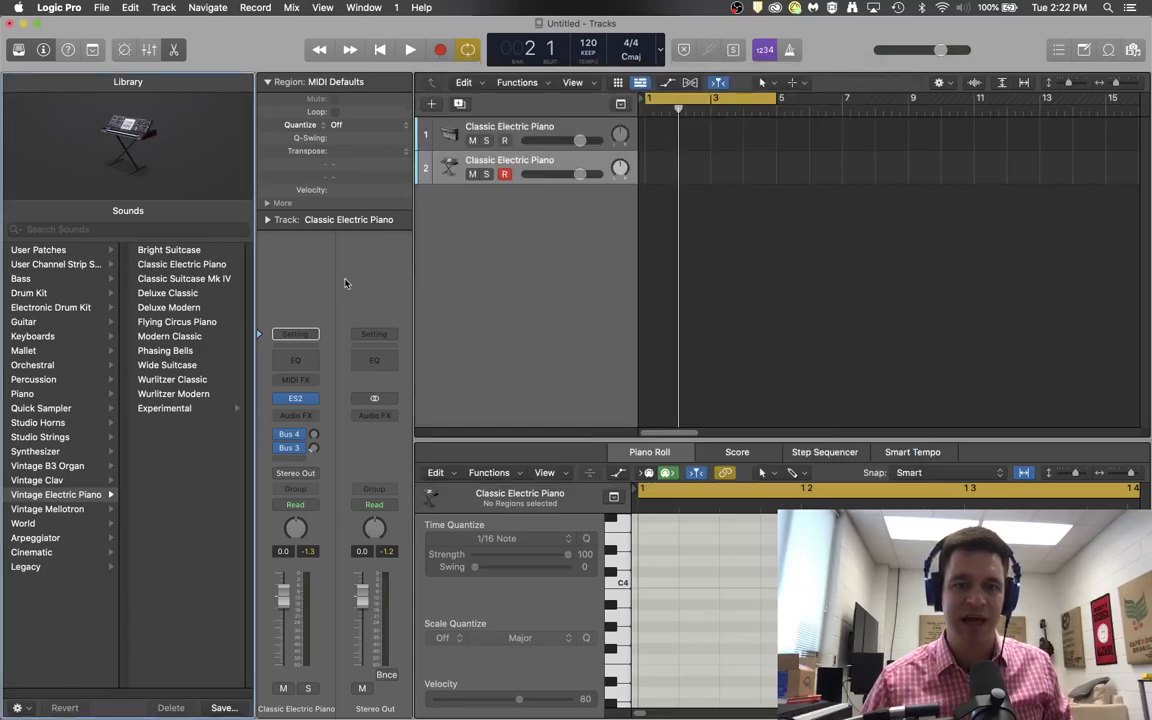
Bring up the channel strip's Setting menu to save the ES2 bass setup
click(295, 334)
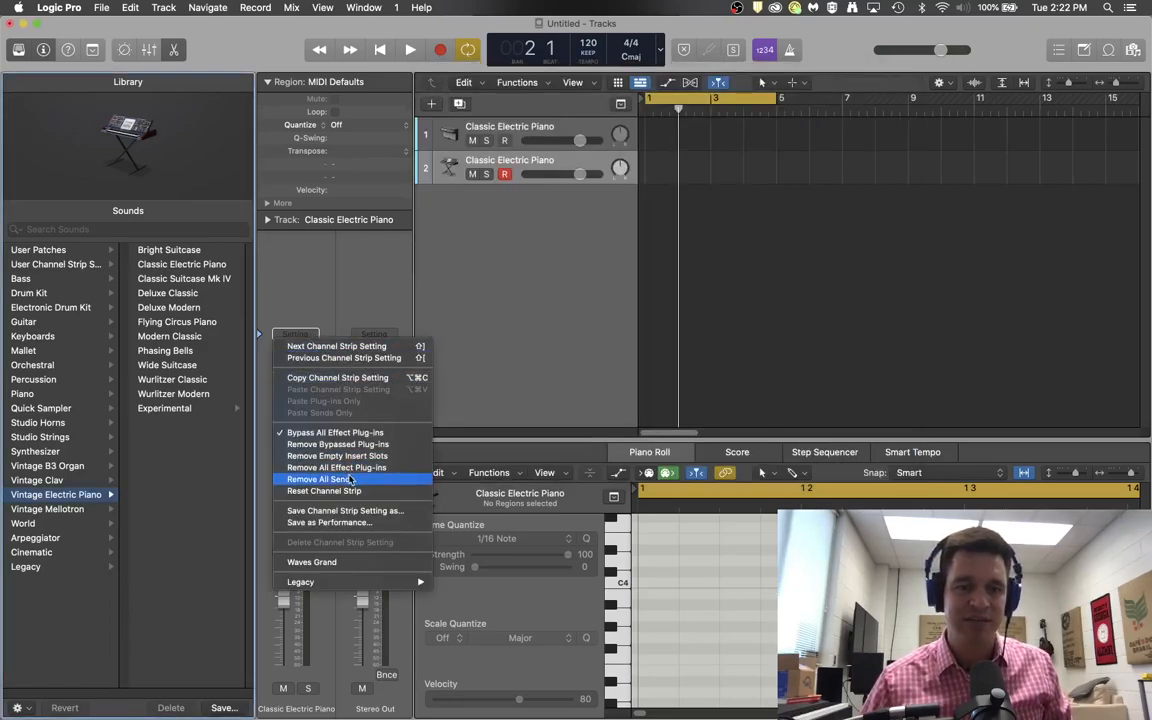
mouse_move(345, 510)
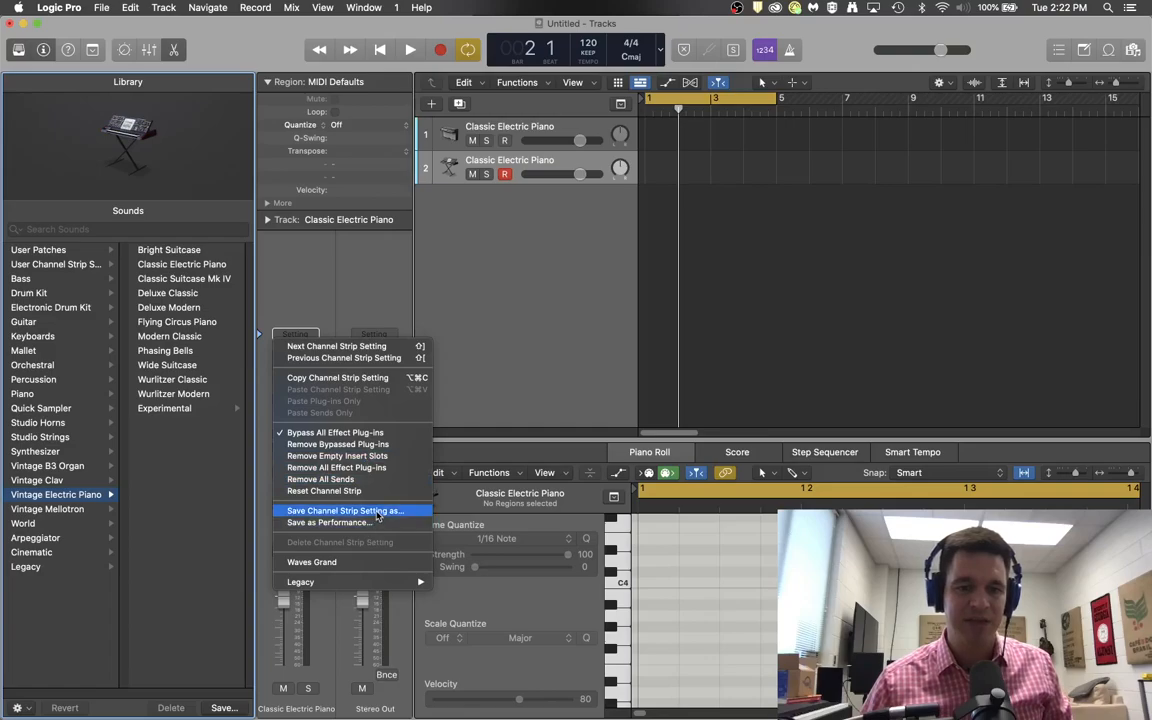
mouse_move(371, 290)
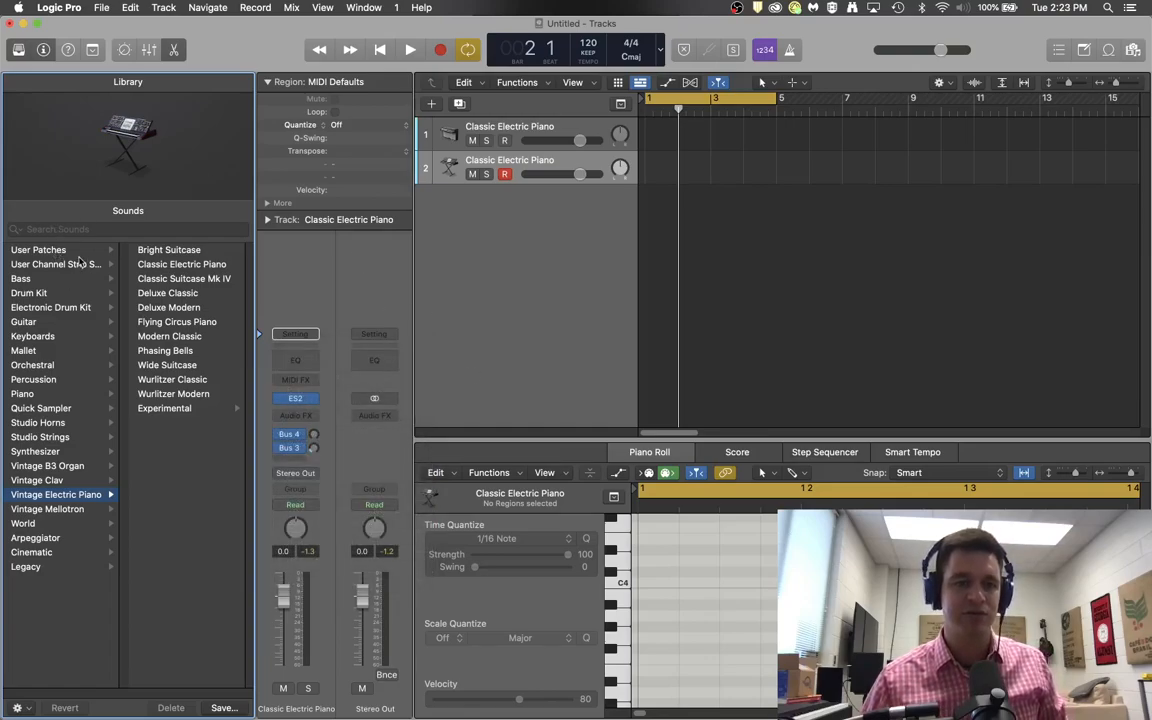
mouse_move(323, 340)
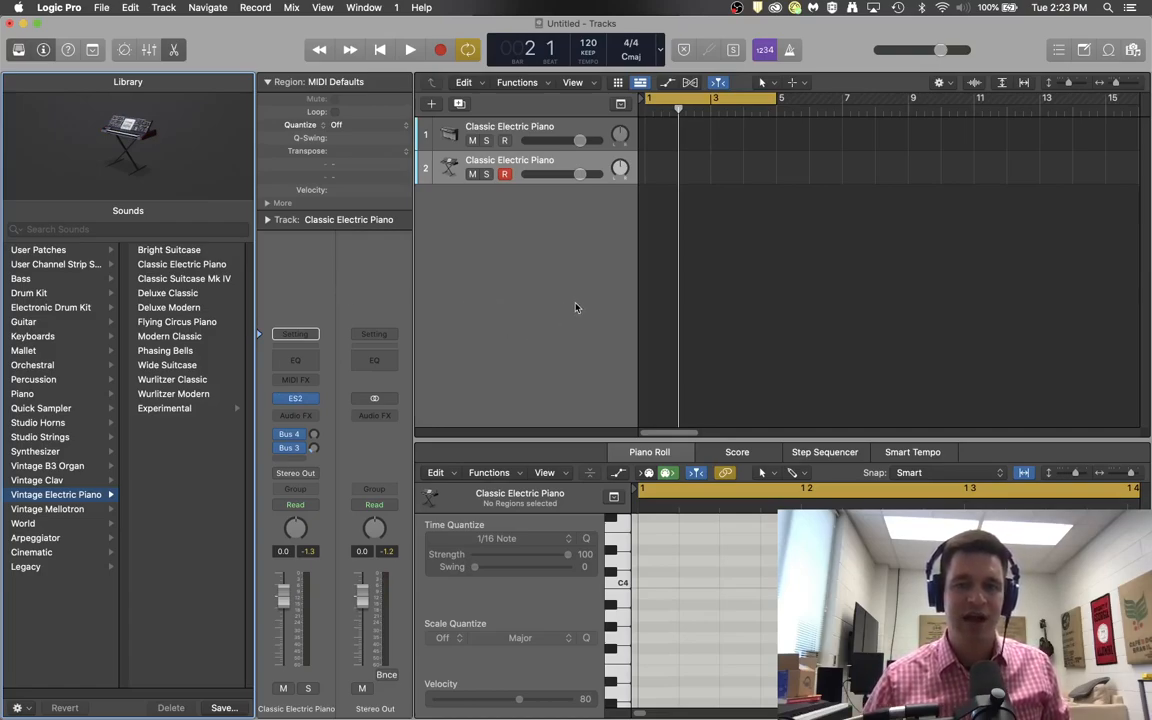
mouse_move(534, 367)
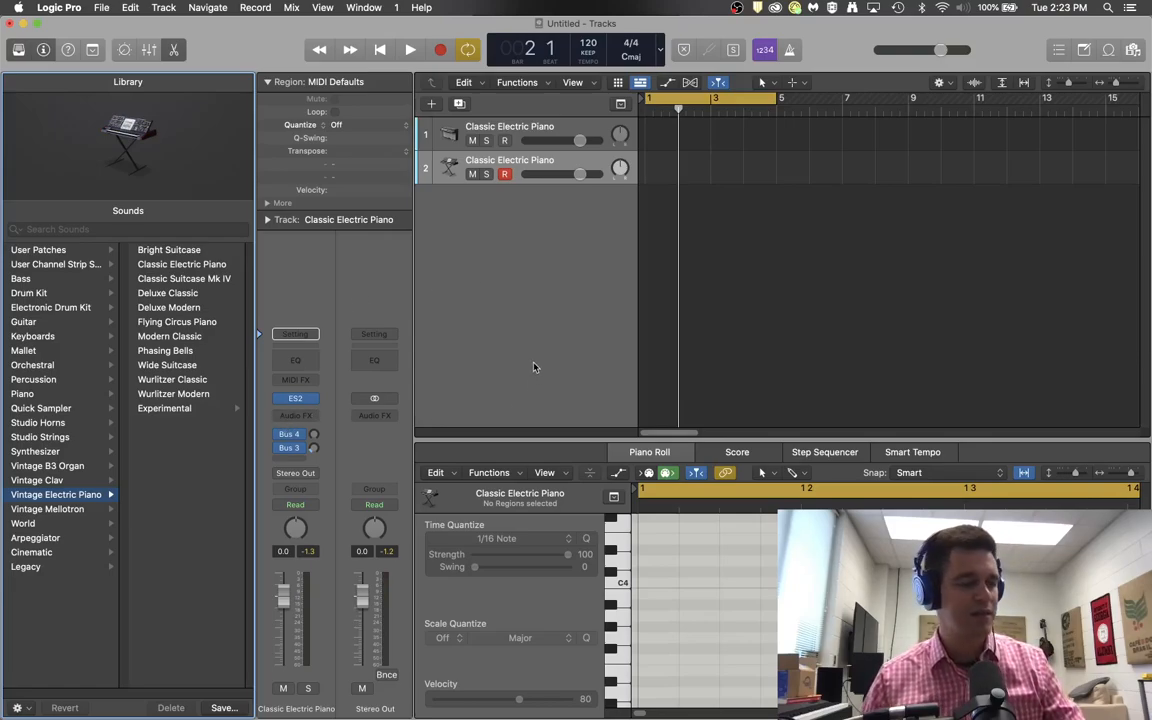